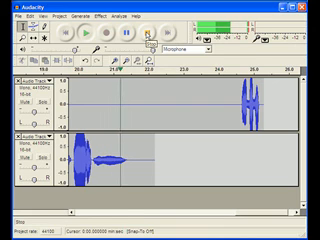
pyautogui.click(146, 40)
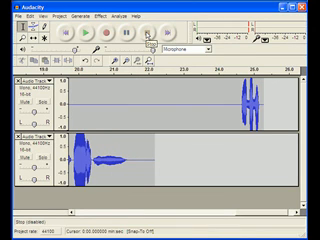